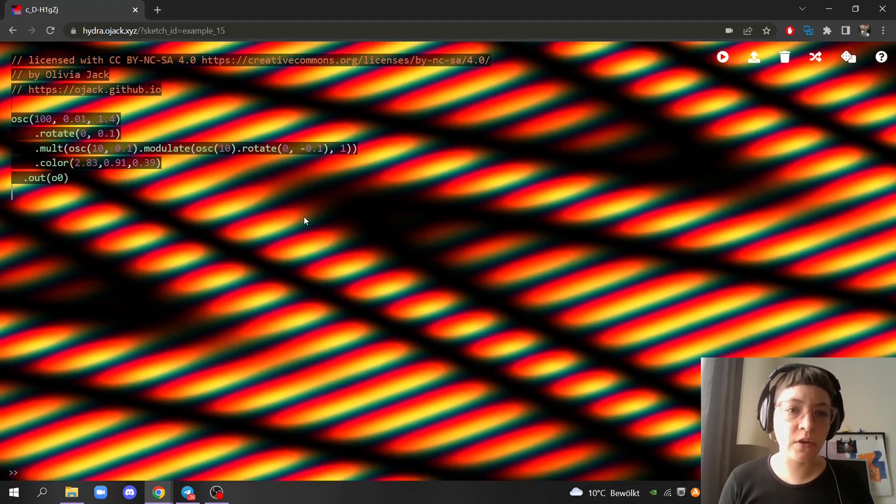
# Inspect the Hydra code editor element in the browser developer tools via the context menu
pyautogui.rightClick(304, 221)
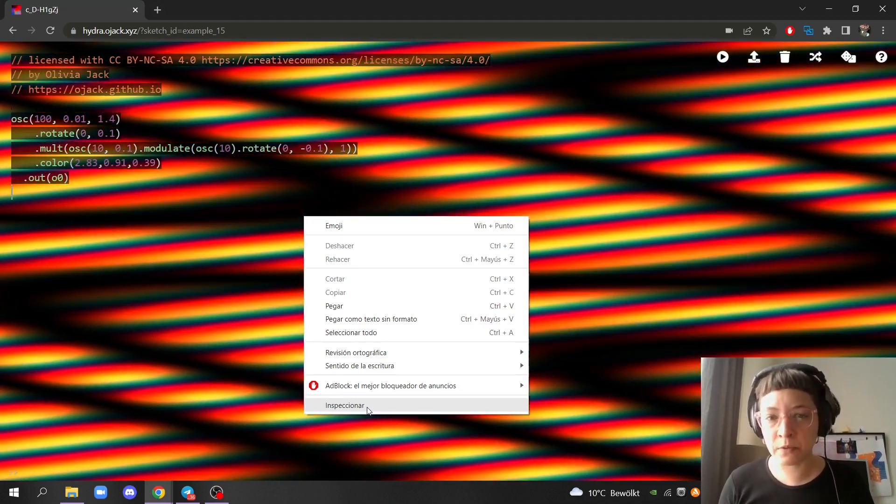
pyautogui.click(563, 333)
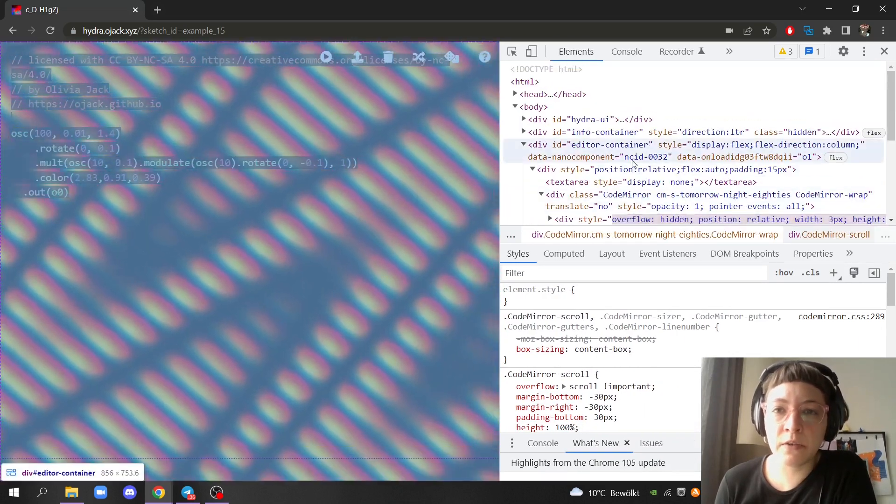
# Switch DevTools to the Console panel listing Hydra's logs and warnings
pyautogui.click(524, 81)
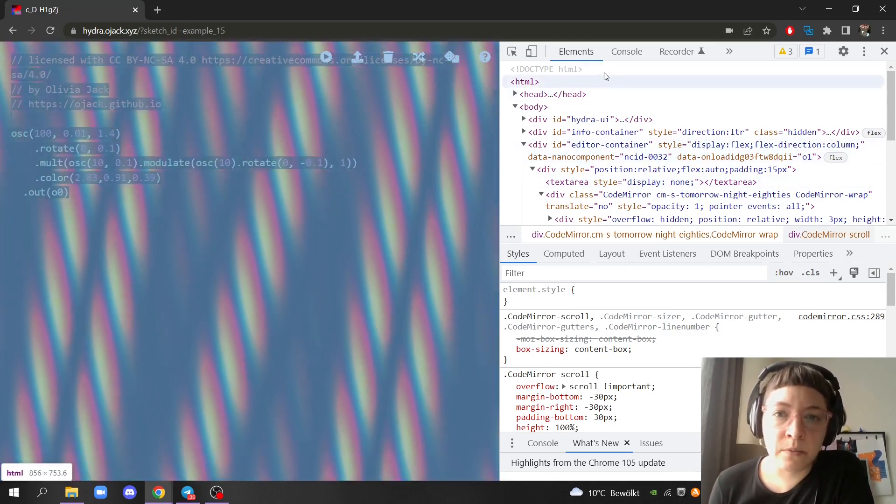
pyautogui.click(626, 51)
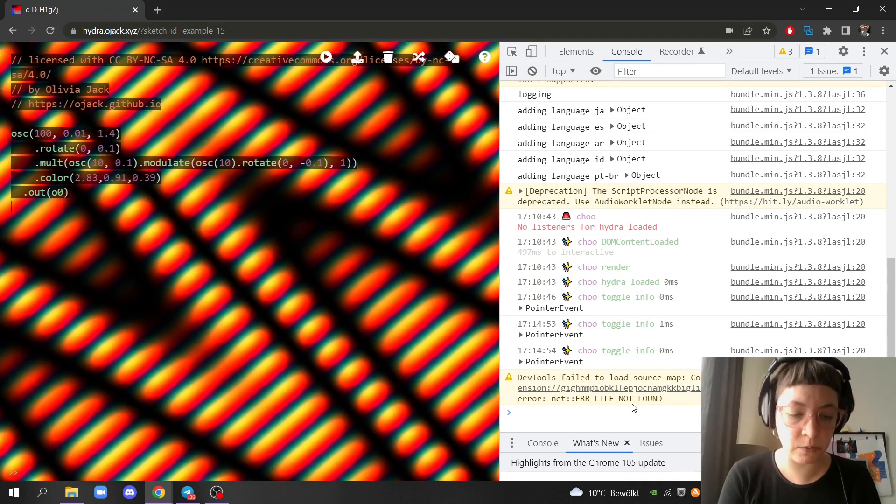
# Run solid().out() from the console so Hydra's output goes solid black
pyautogui.write('solid')
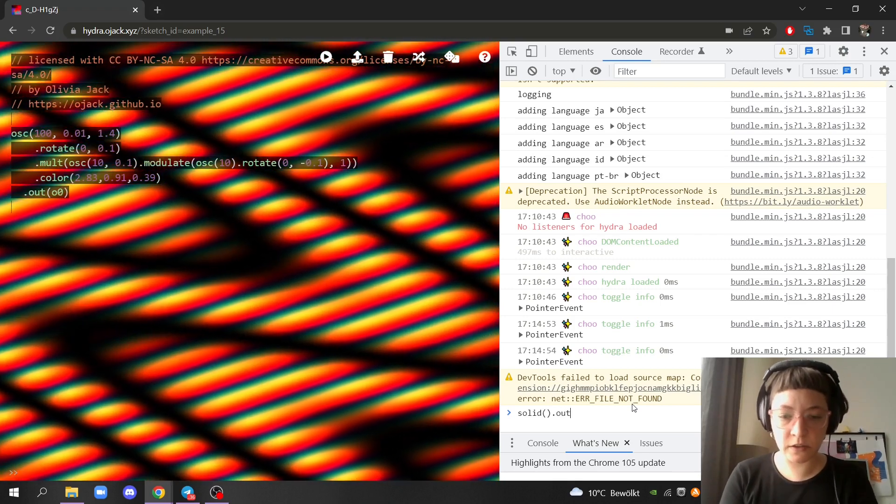
pyautogui.write('()')
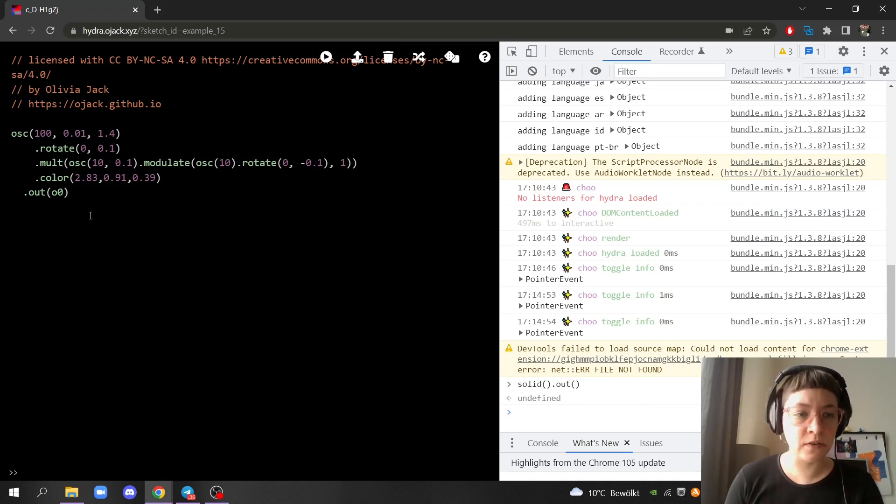
pyautogui.press('ctrl+a')
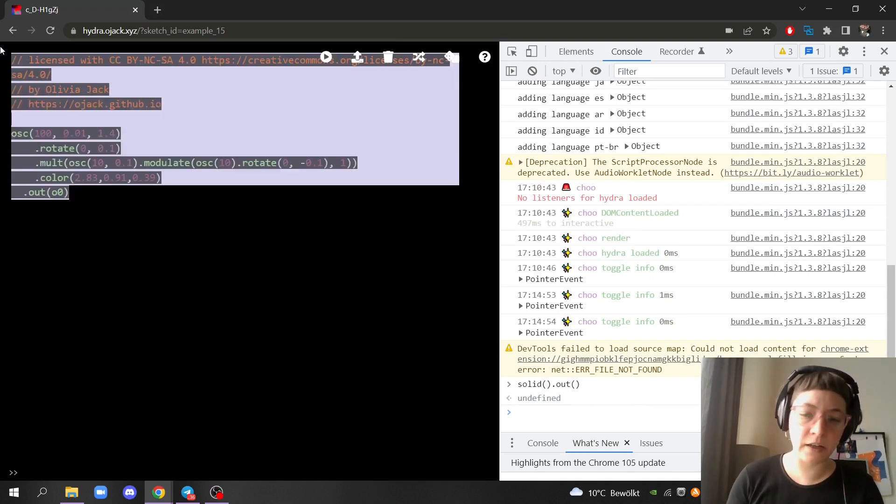
# Hide the Hydra editor and run osc().out() to fill the canvas with black-and-white stripes
pyautogui.click(388, 57)
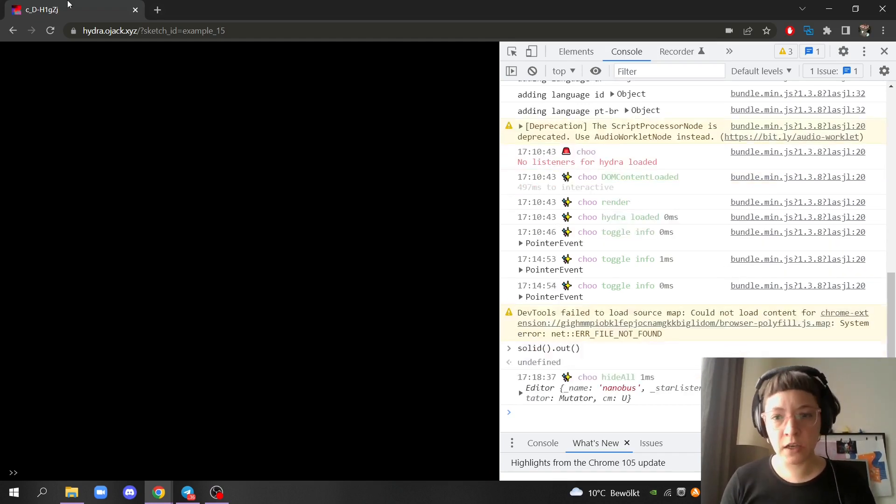
pyautogui.click(580, 414)
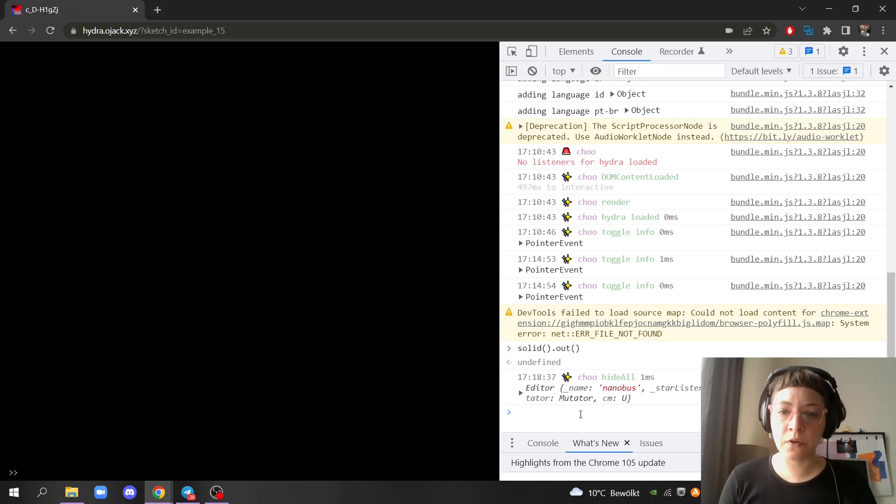
pyautogui.write('osc().')
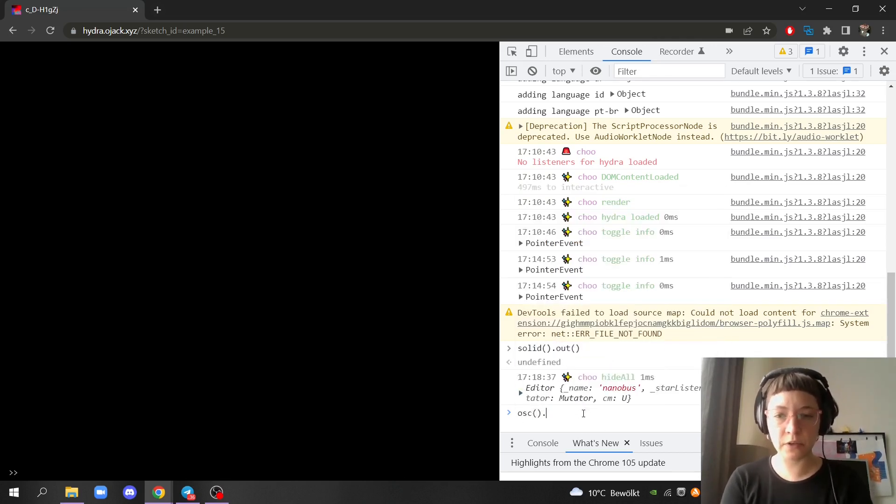
pyautogui.write('out()')
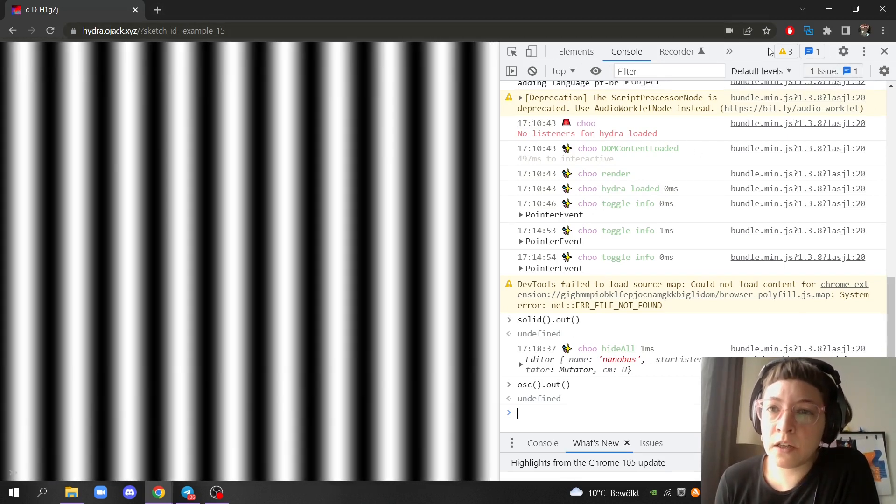
# Undock DevTools into a separate window using the ⋮ menu's Dock side options
pyautogui.click(730, 51)
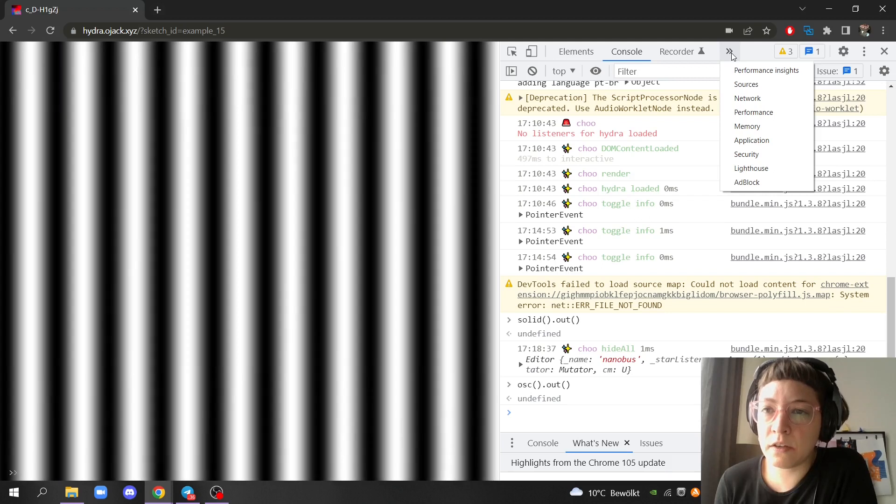
pyautogui.click(864, 51)
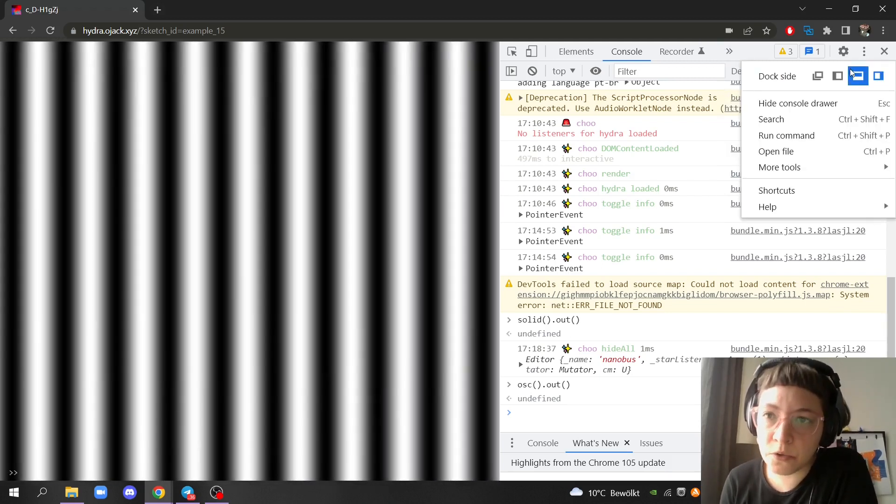
pyautogui.moveTo(817, 76)
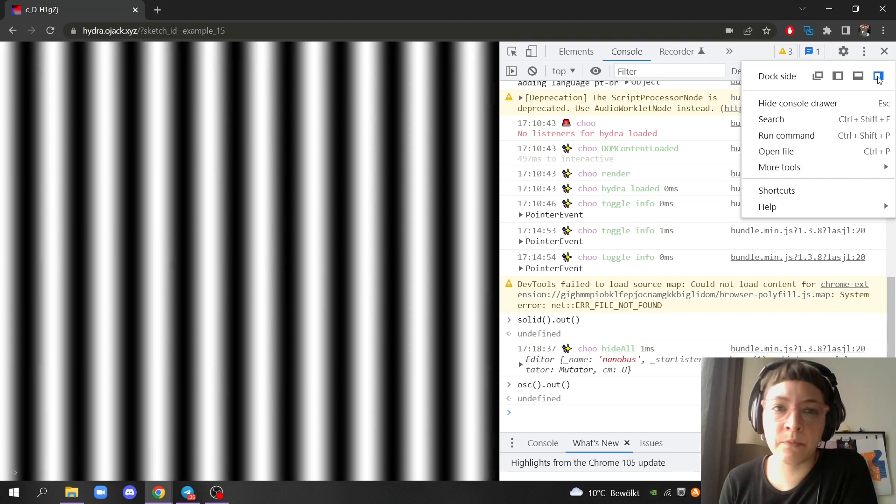
pyautogui.moveTo(879, 75)
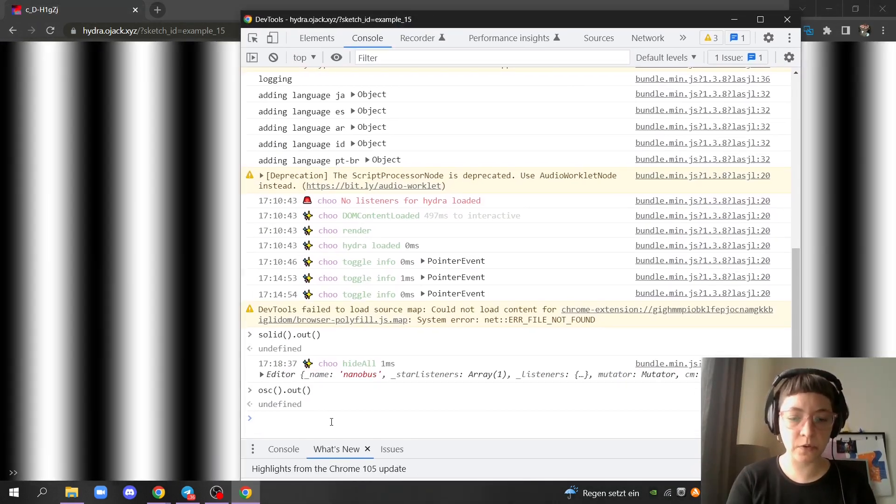
# Write noise().out() at the detached console prompt, removing a stray dot
pyautogui.write('noise.(')
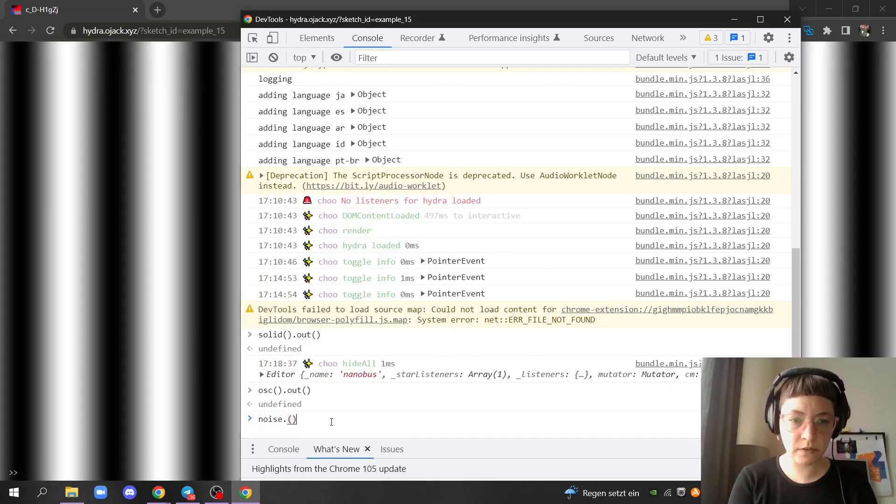
pyautogui.press('Backspace')
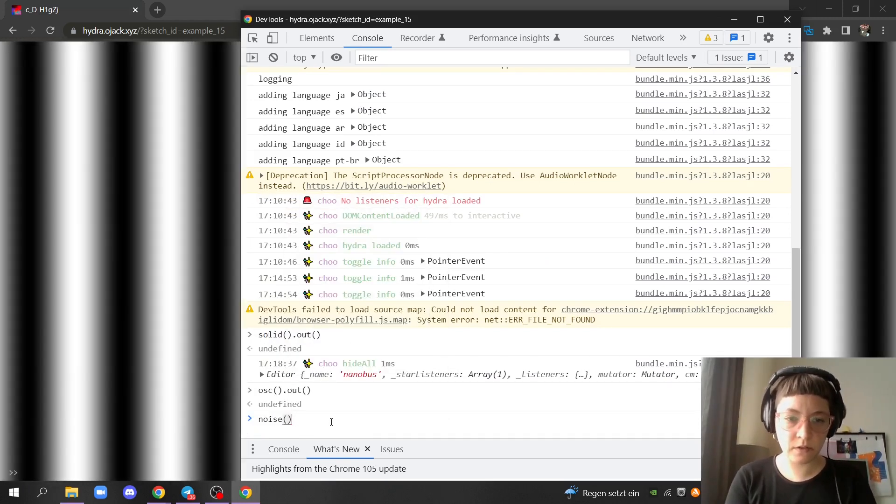
pyautogui.write('.out()')
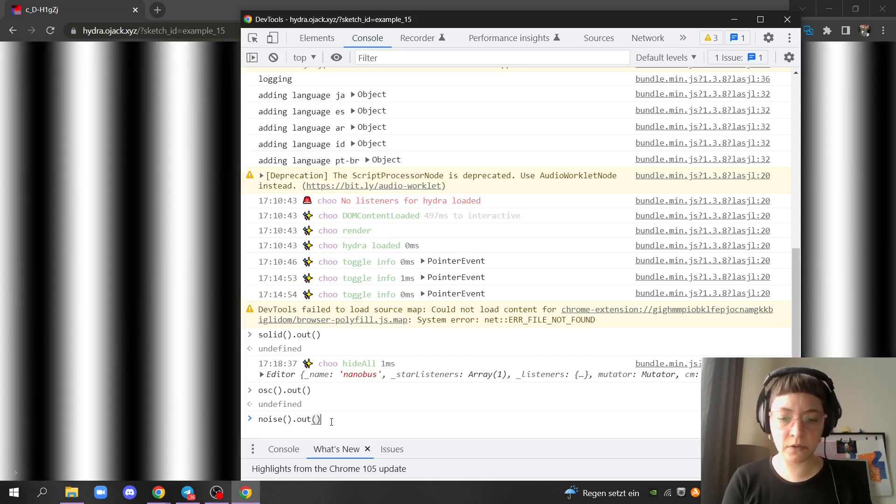